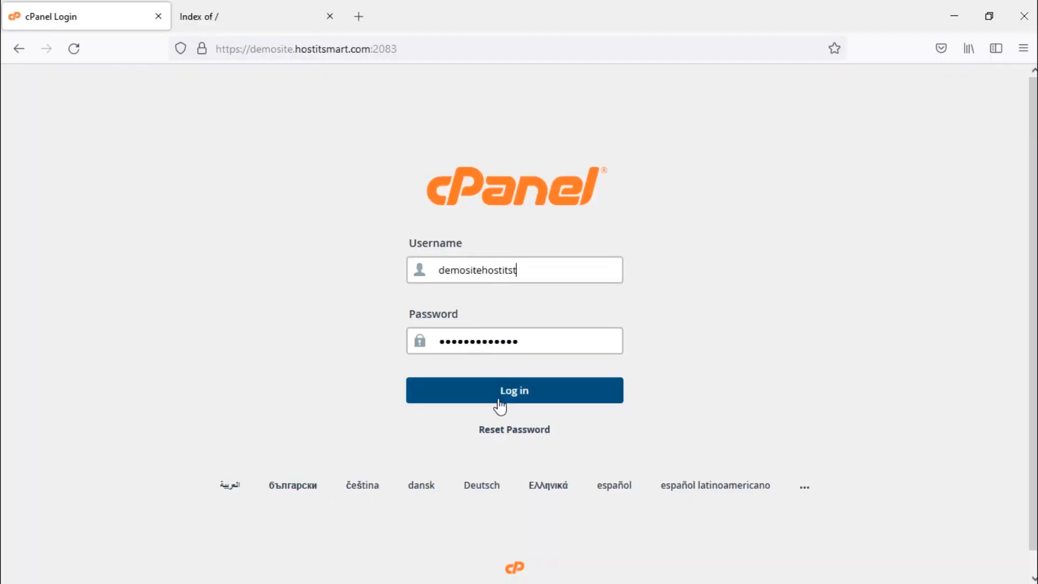
Log in to cPanel and scroll the dashboard down to the Files section.
click(514, 390)
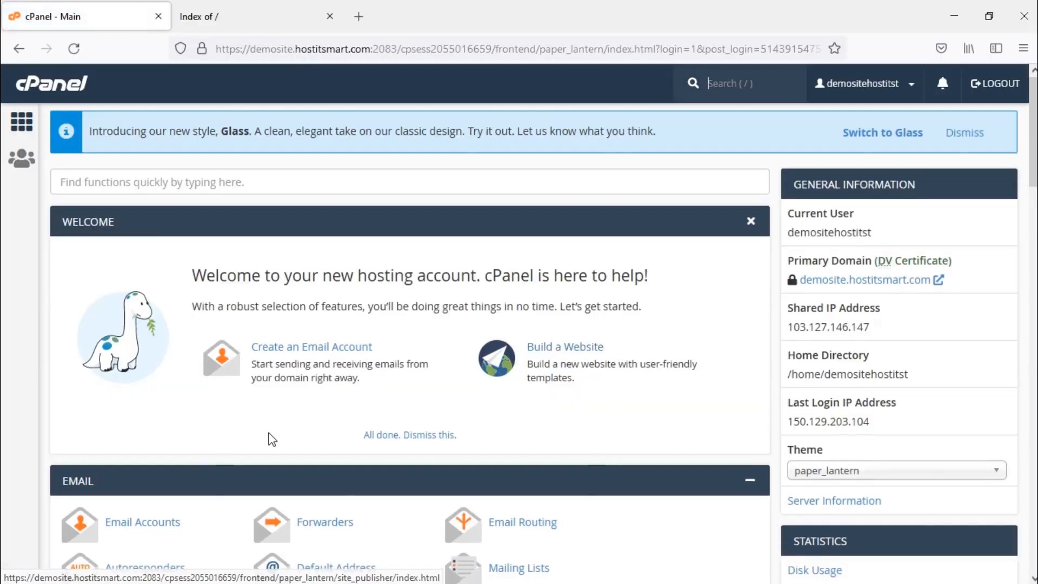
scroll(down, 3)
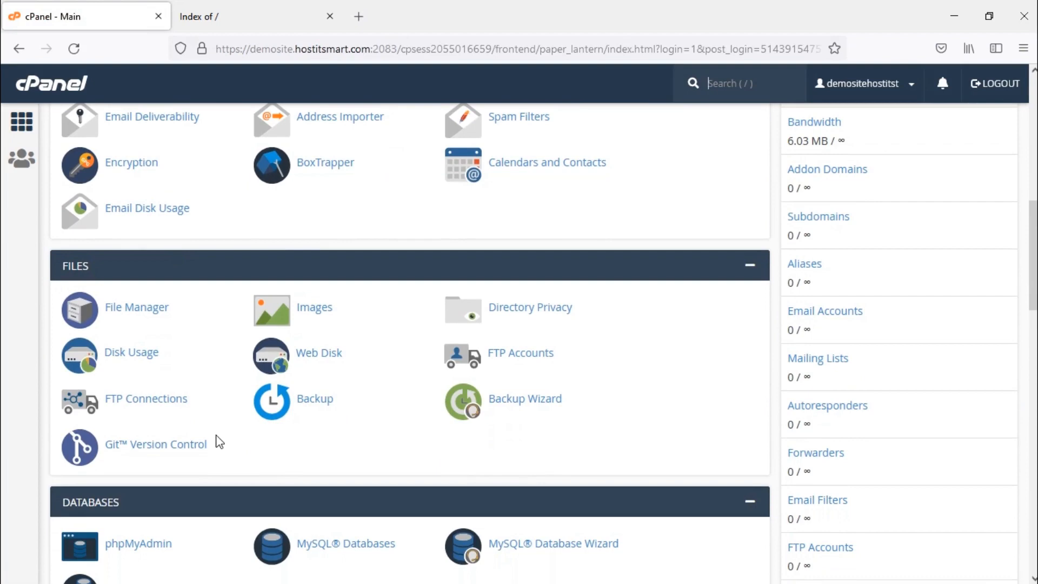
mouse_move(169, 346)
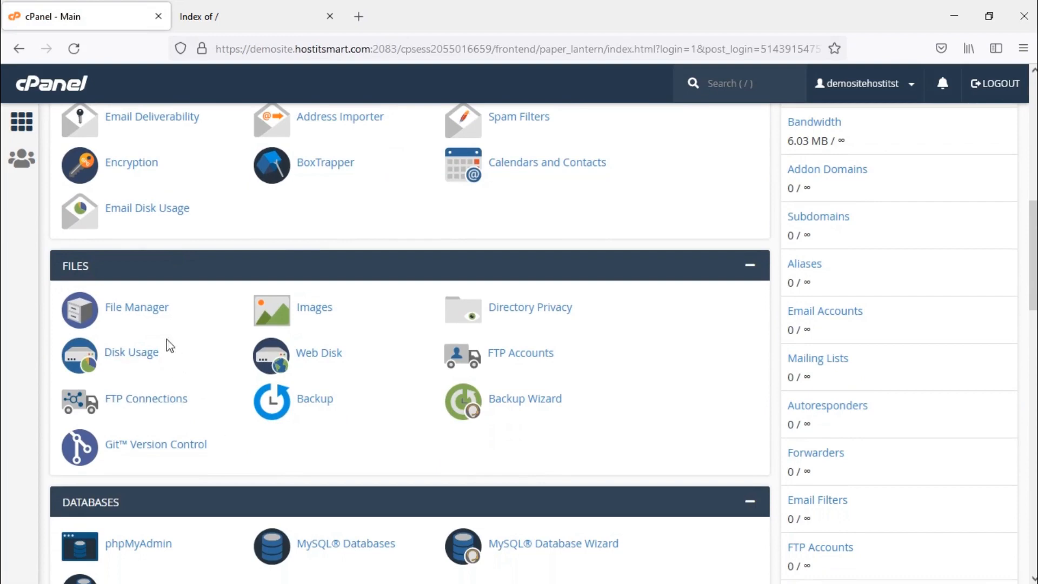
Go into the empty public_html folder in File Manager.
click(136, 306)
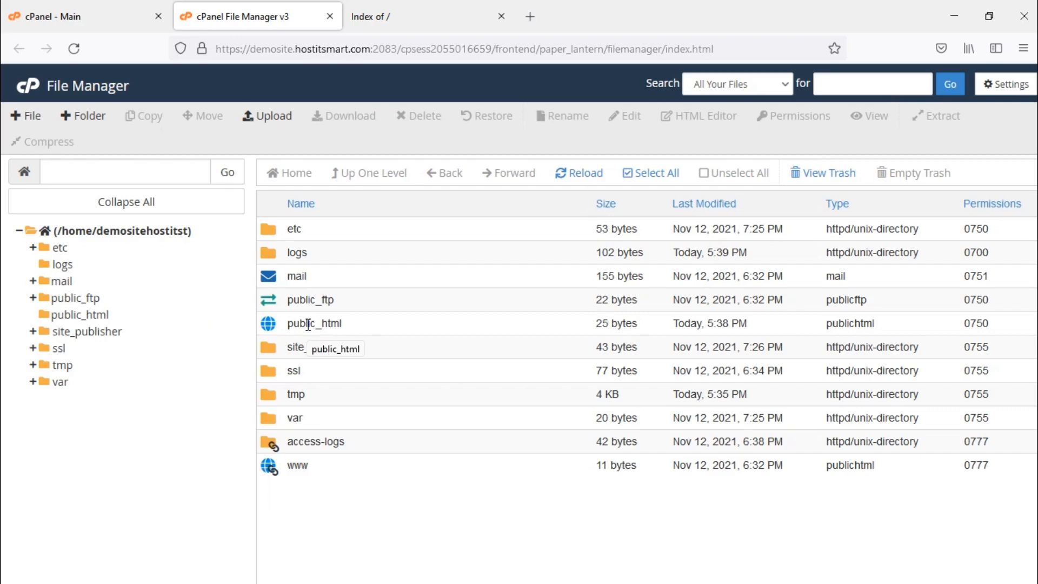
double_click(315, 324)
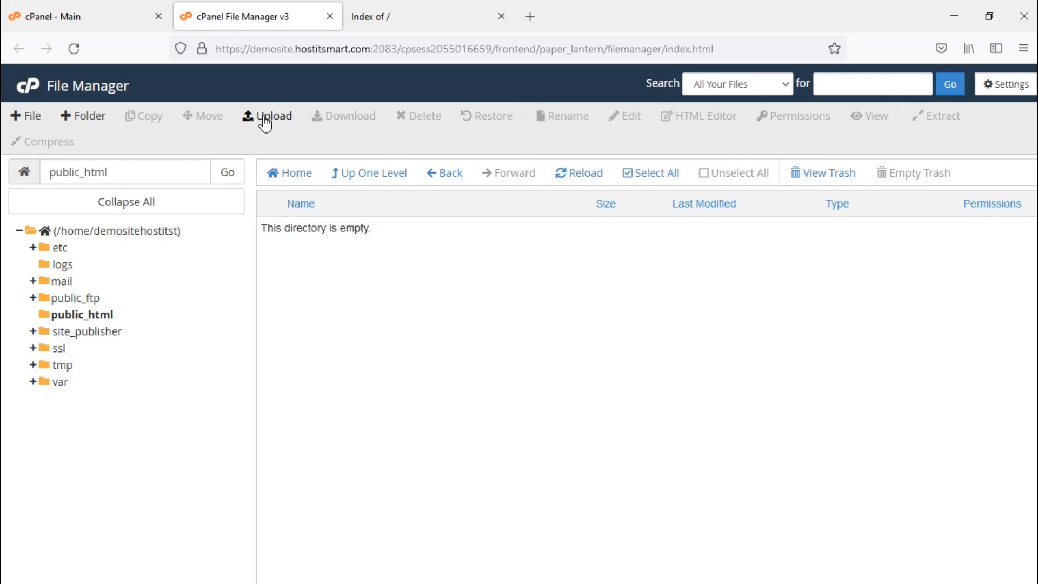
Upload demosite.zip from Downloads into public_html (1.10 MB, 100% complete).
click(267, 115)
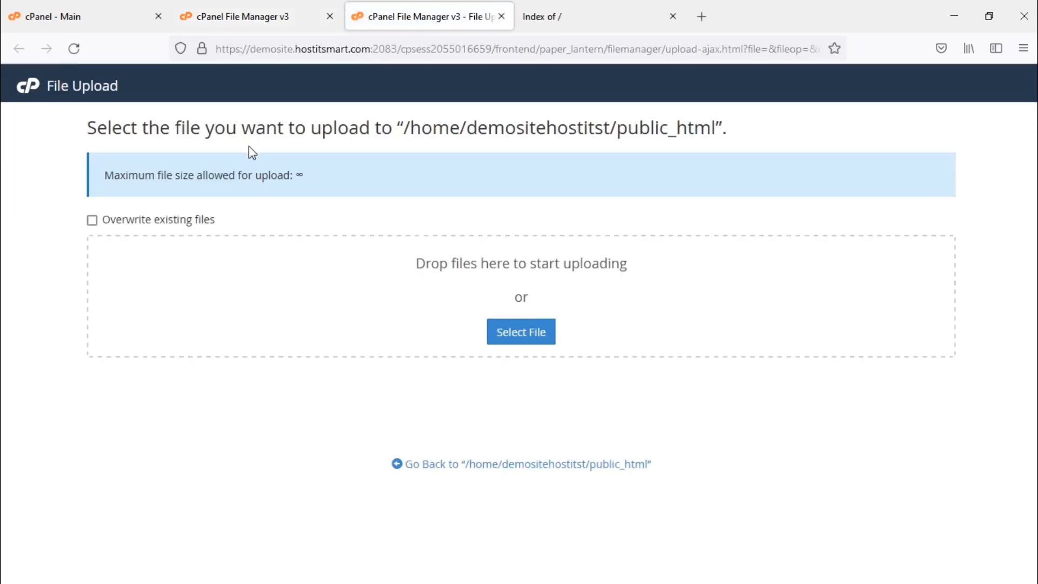
click(520, 332)
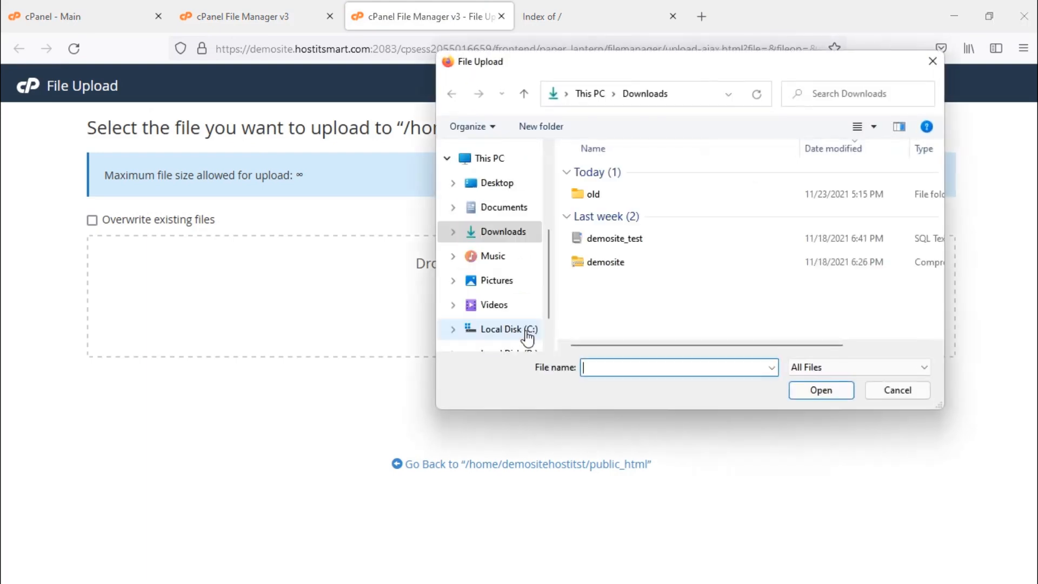
click(606, 261)
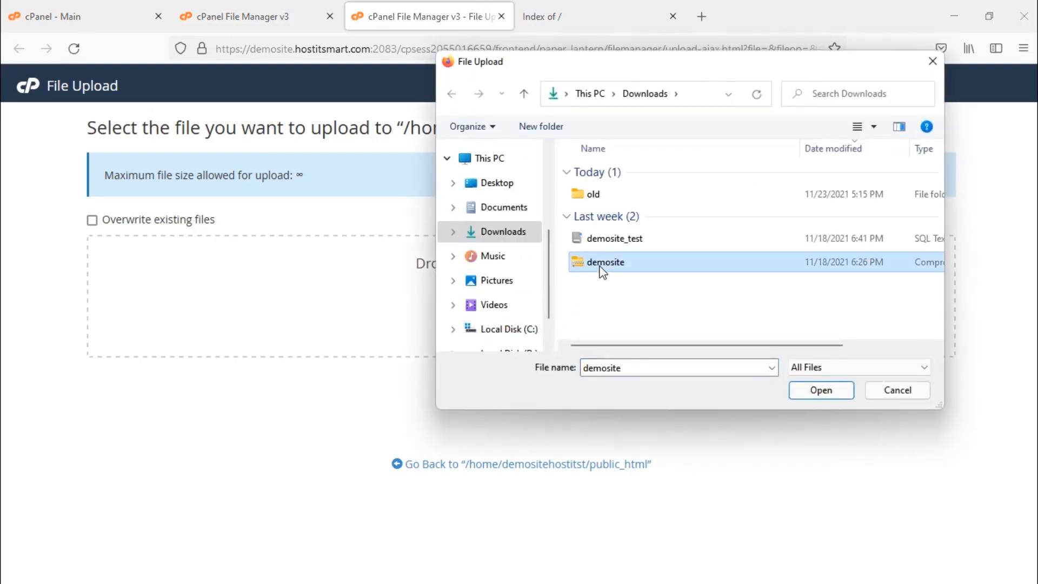
click(821, 391)
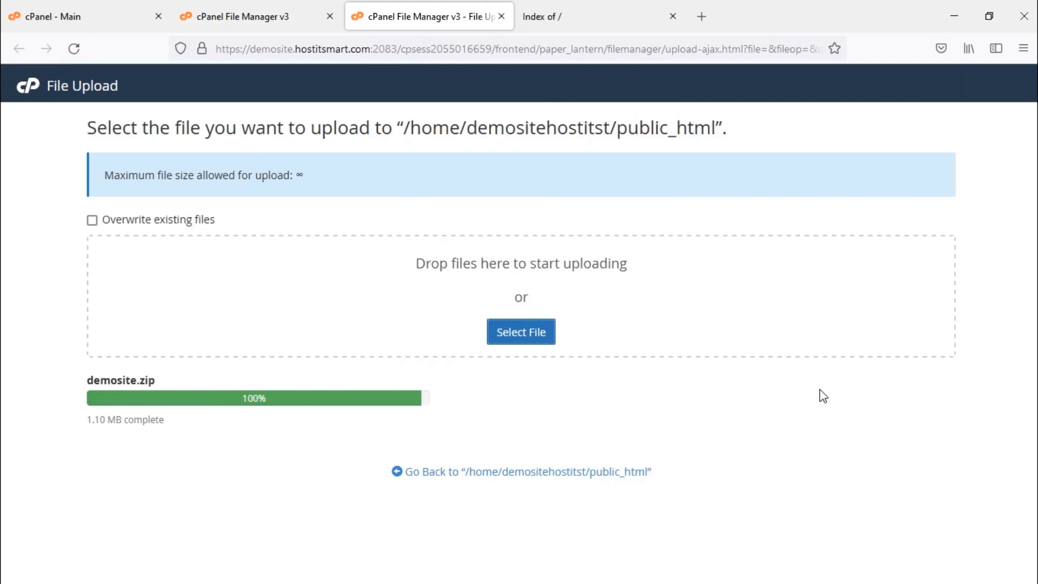
mouse_move(447, 464)
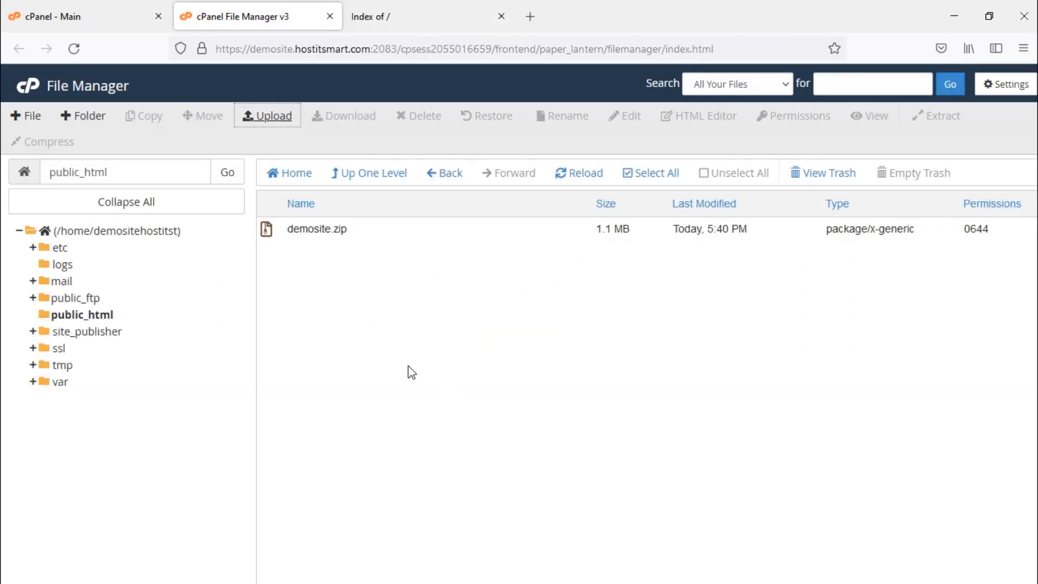
mouse_move(266, 234)
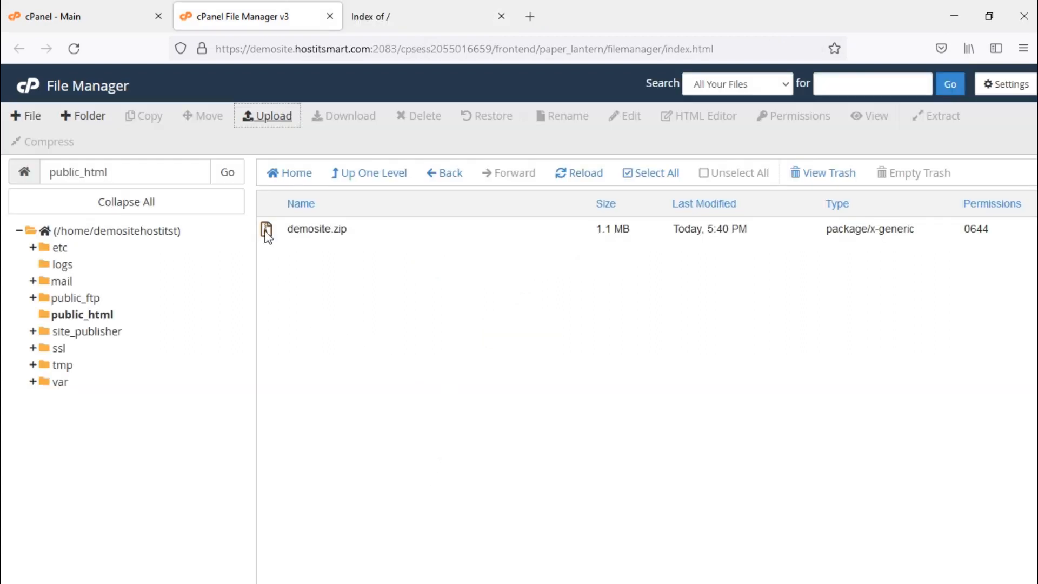
Extract demosite.zip into /public_html and dismiss the extraction results.
click(317, 228)
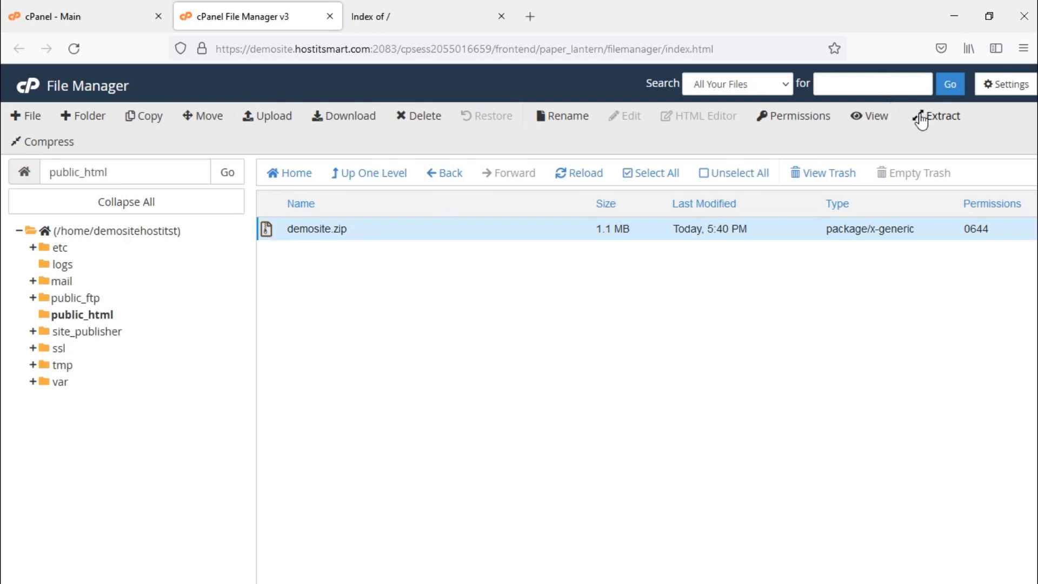
click(941, 116)
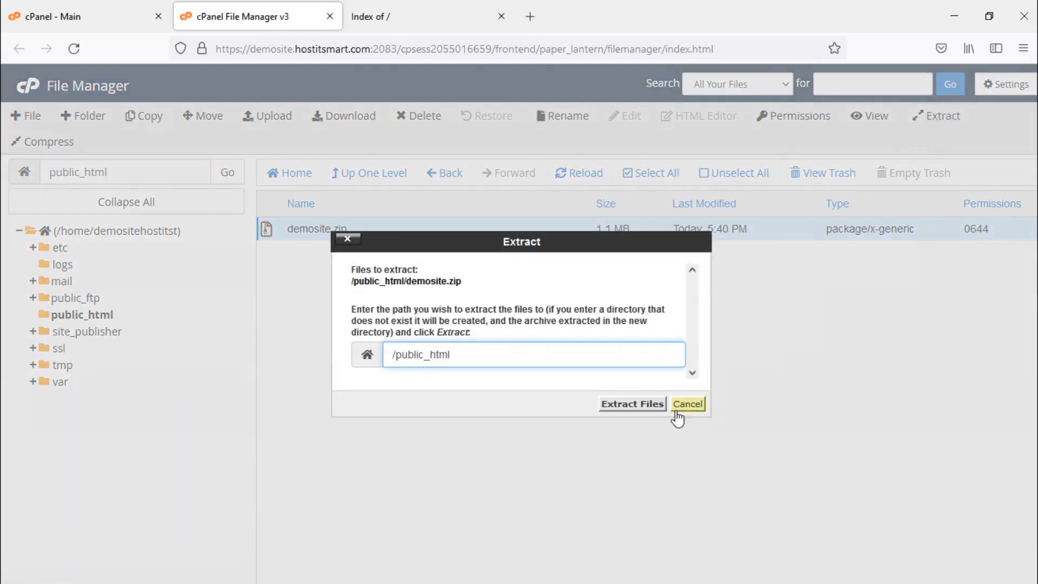
click(631, 403)
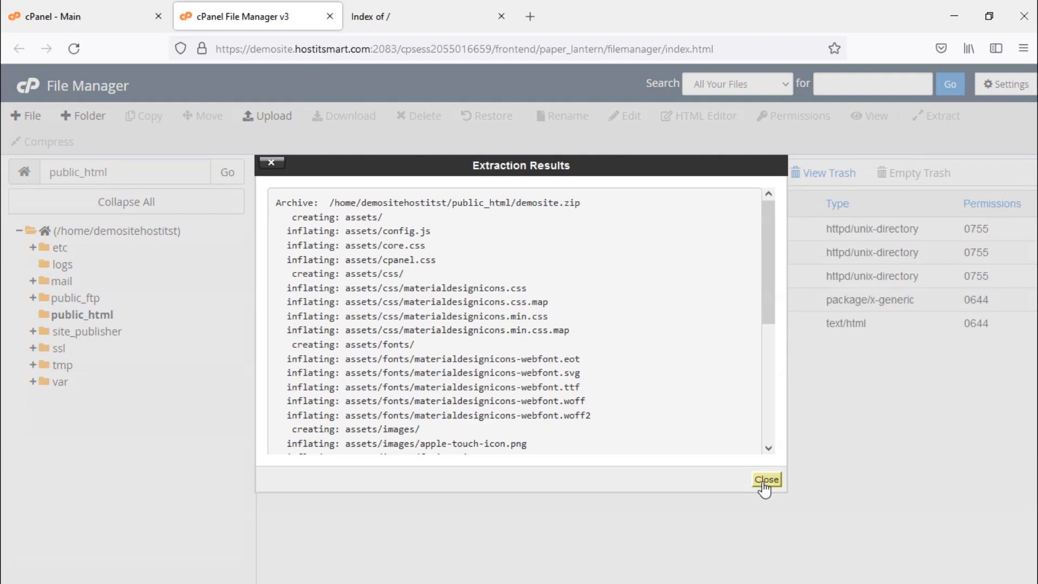
click(766, 479)
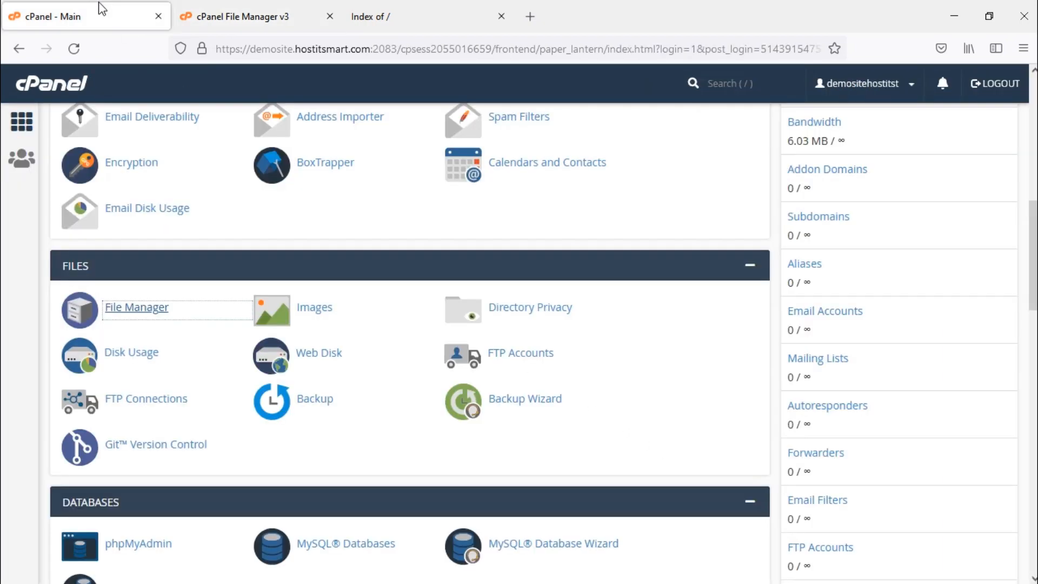
In MySQL Databases, create a new database test1 (demosite_test1).
scroll(down, 3)
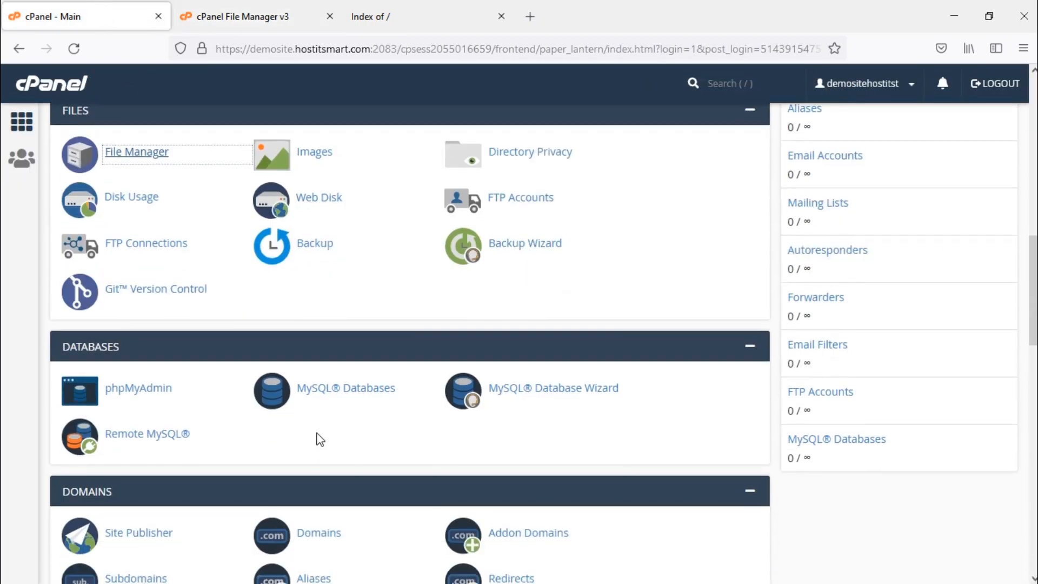
mouse_move(346, 388)
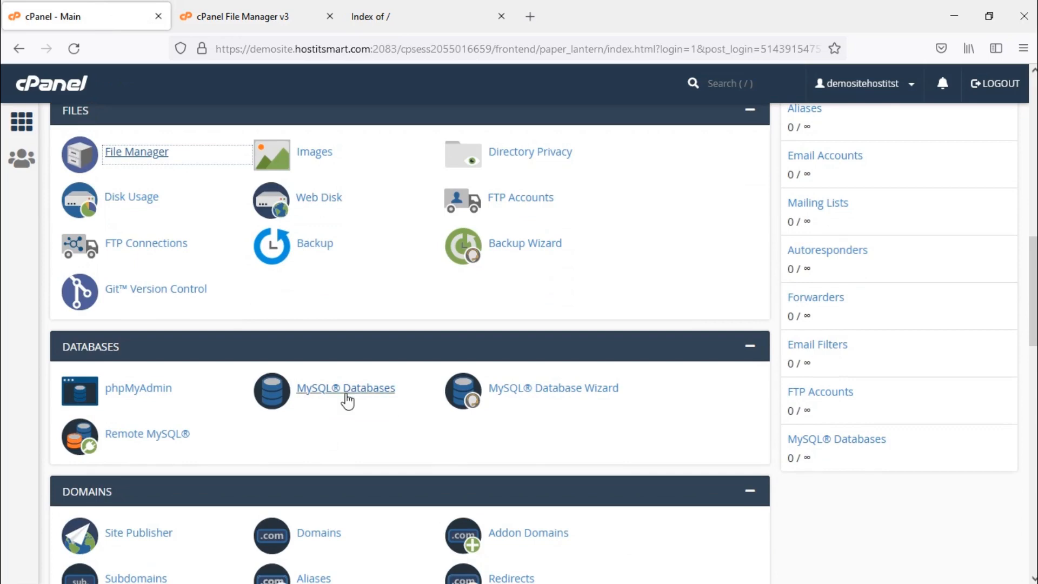
click(346, 388)
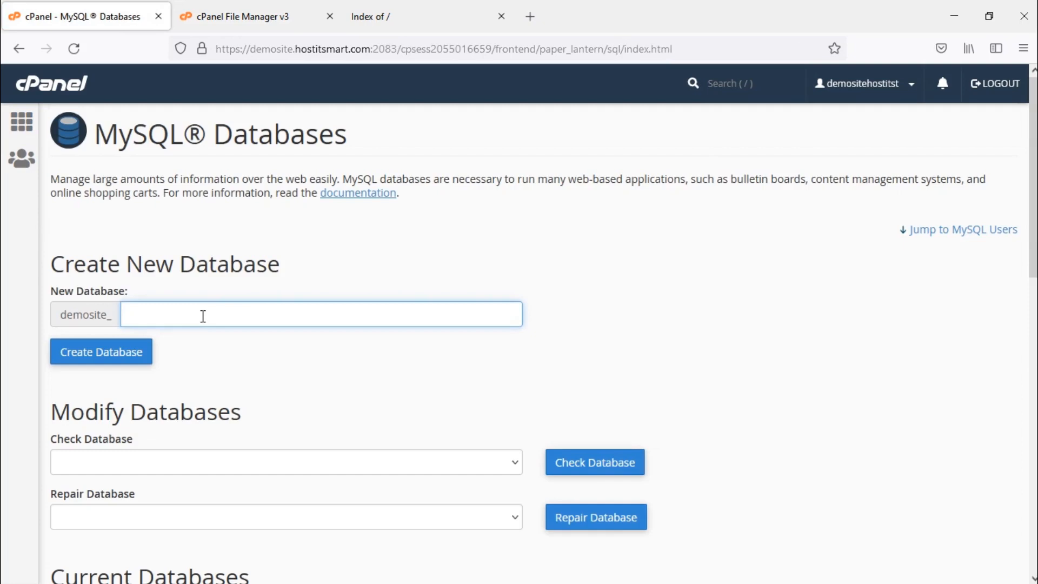
text(test1)
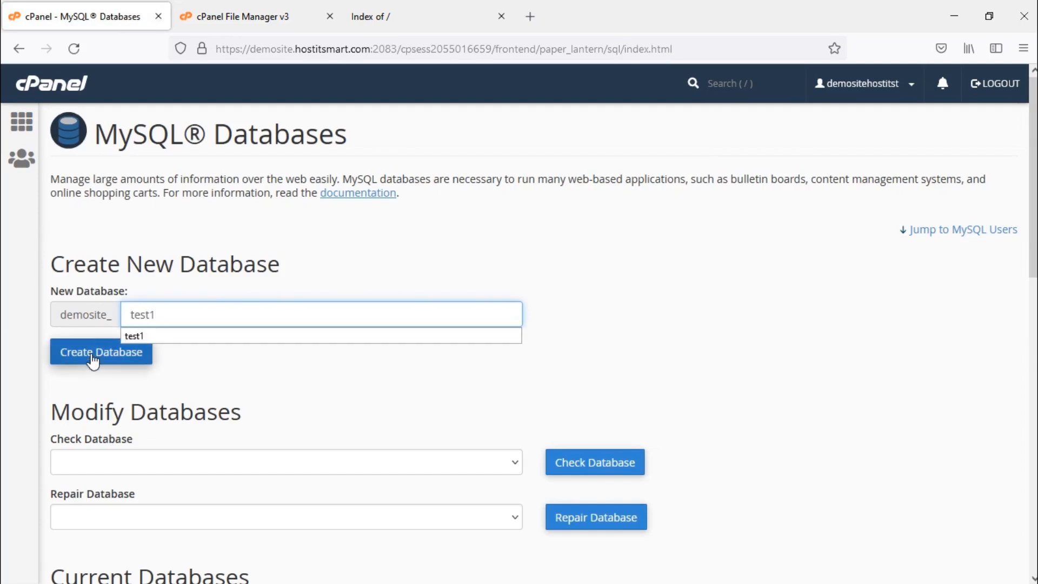
click(101, 351)
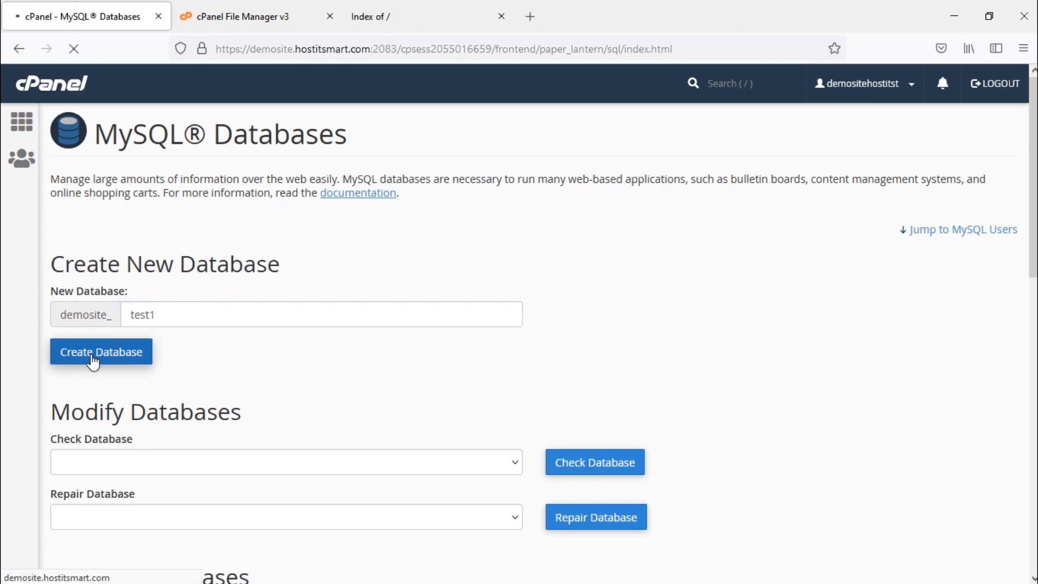
click(101, 351)
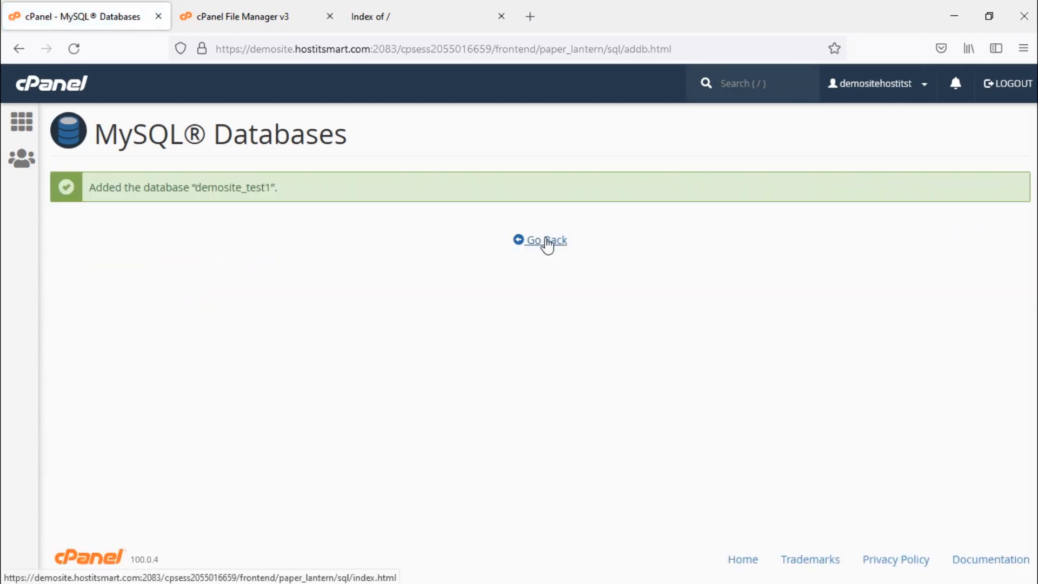
Enter username test1 and fill both password fields with a generated very strong password.
click(543, 240)
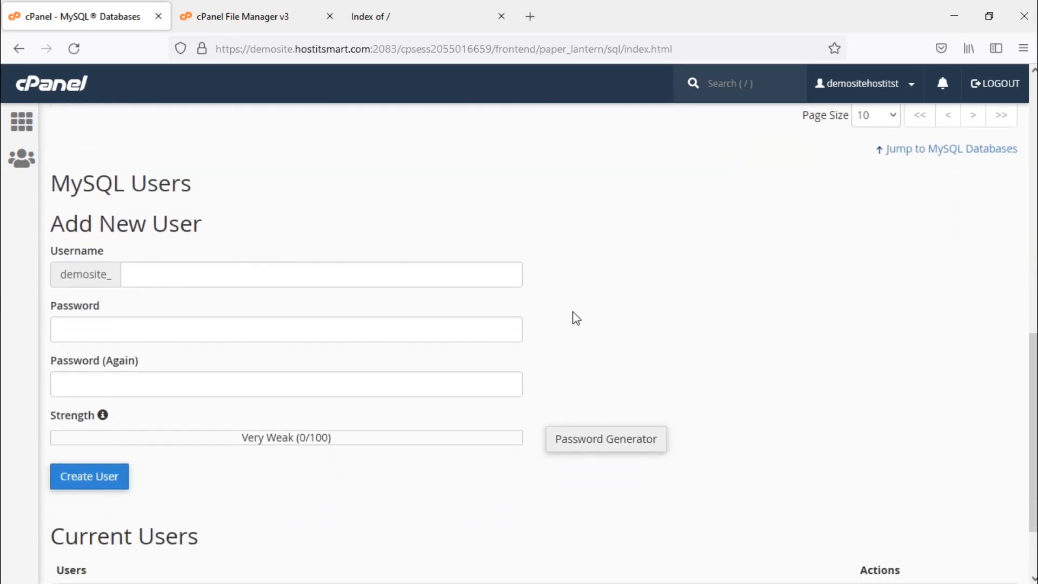
text(tes)
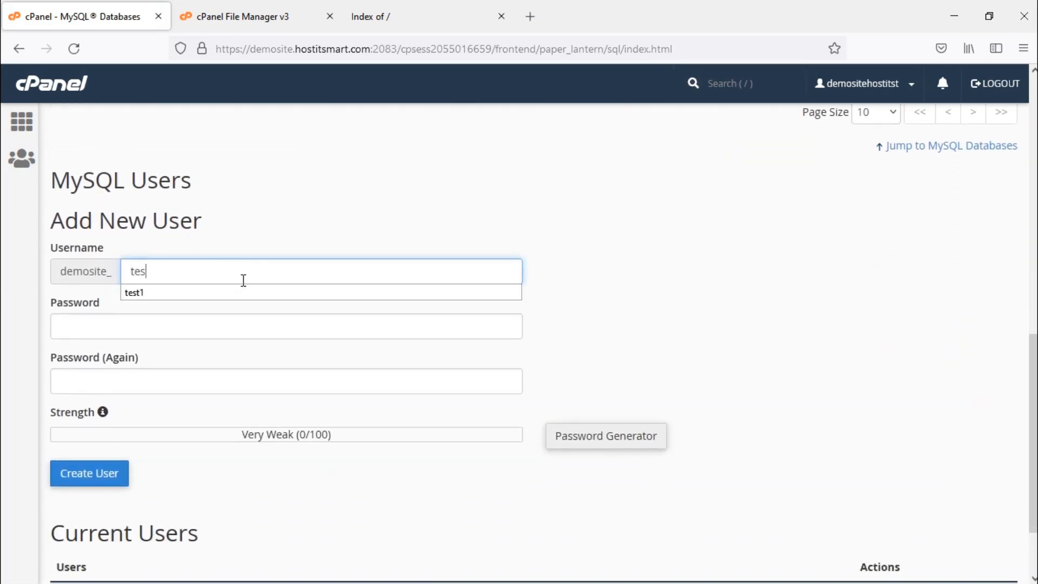
click(134, 293)
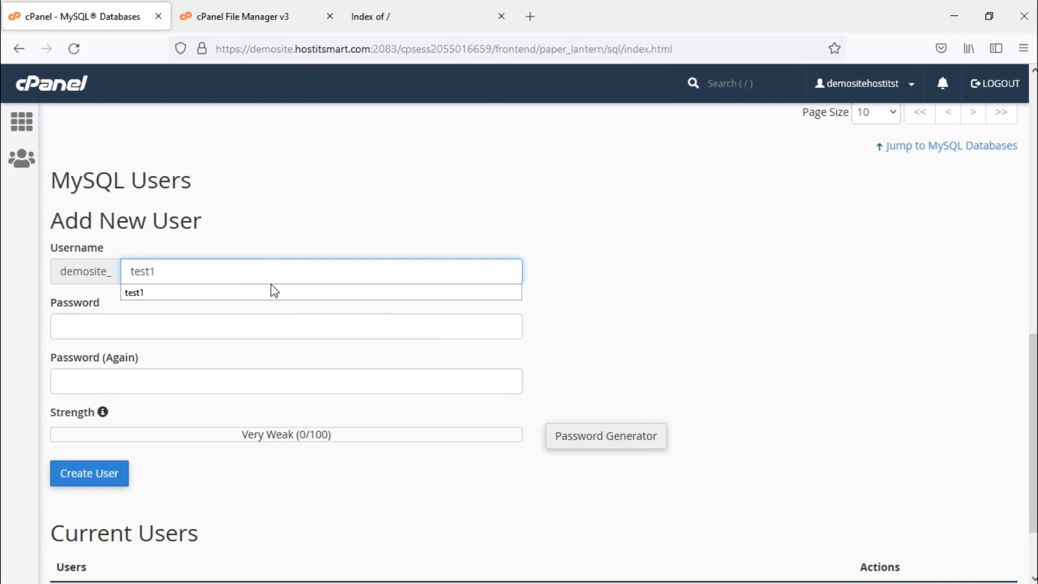
click(604, 436)
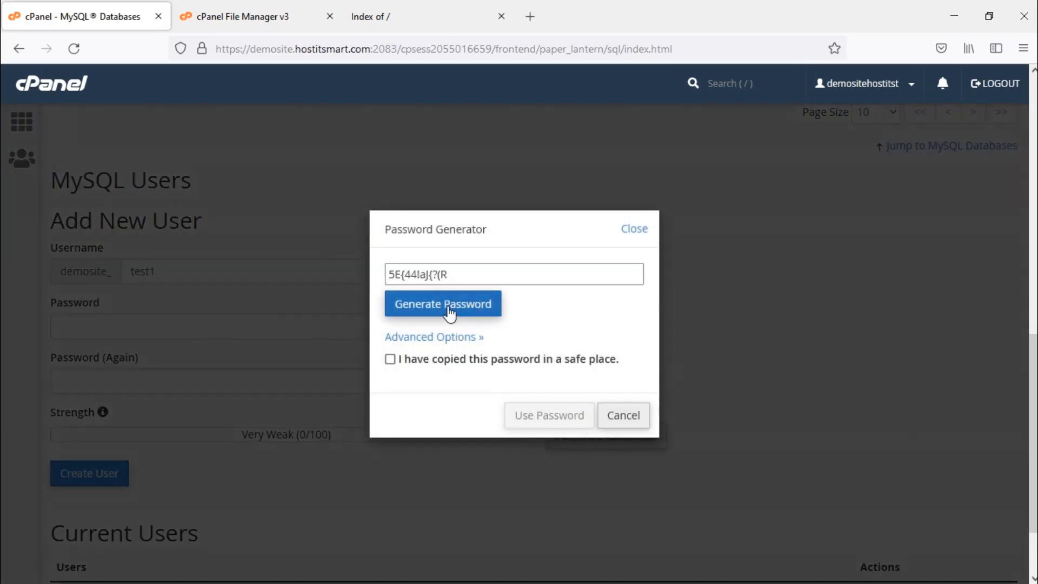
click(442, 303)
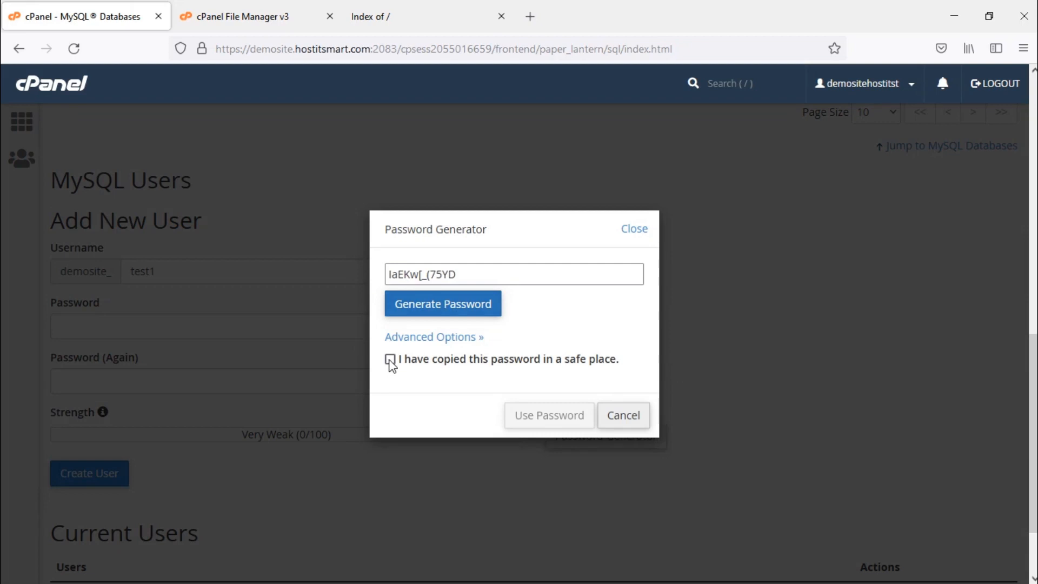
click(390, 359)
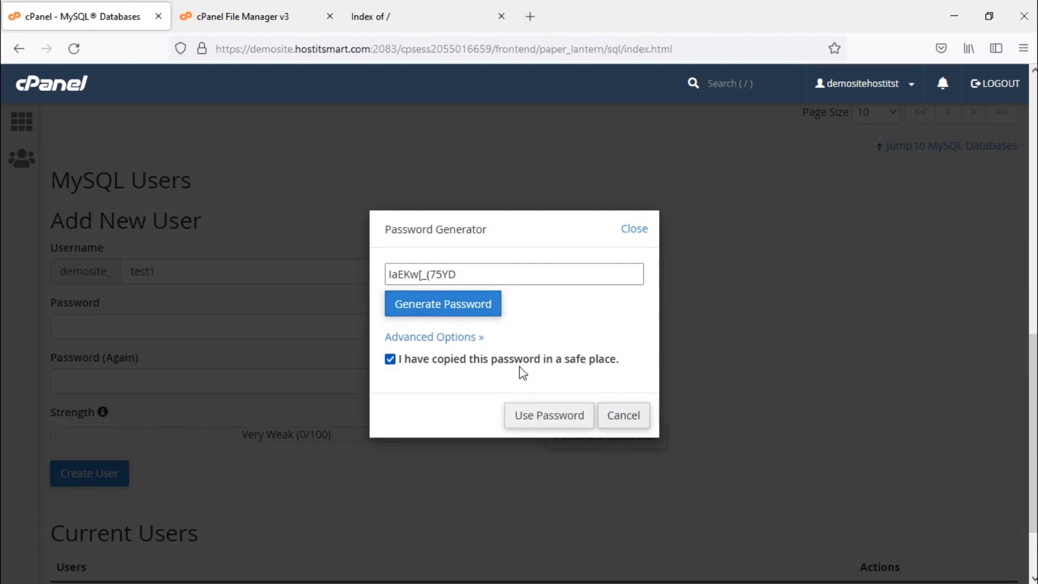
click(548, 415)
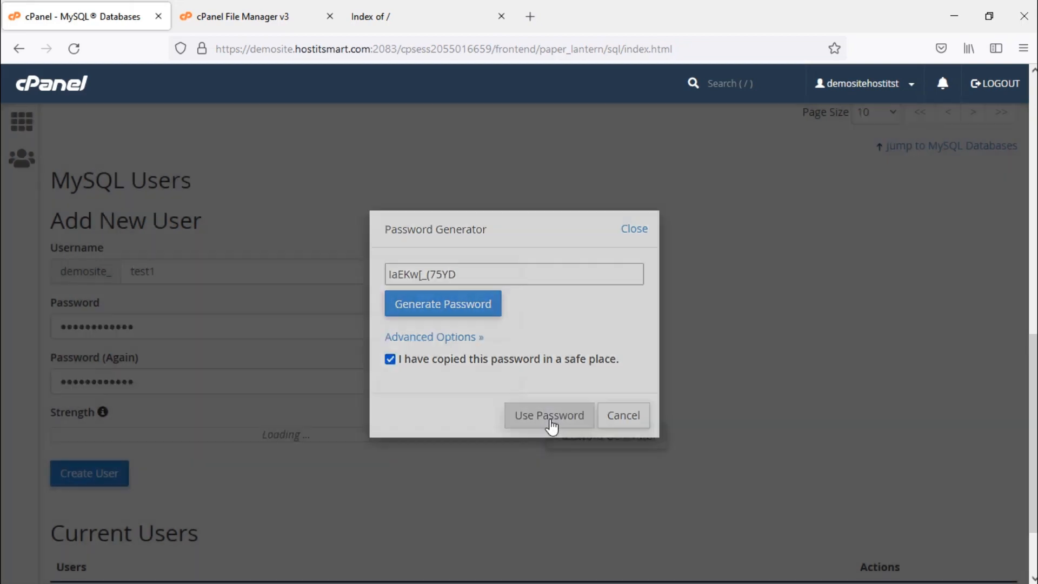
click(548, 415)
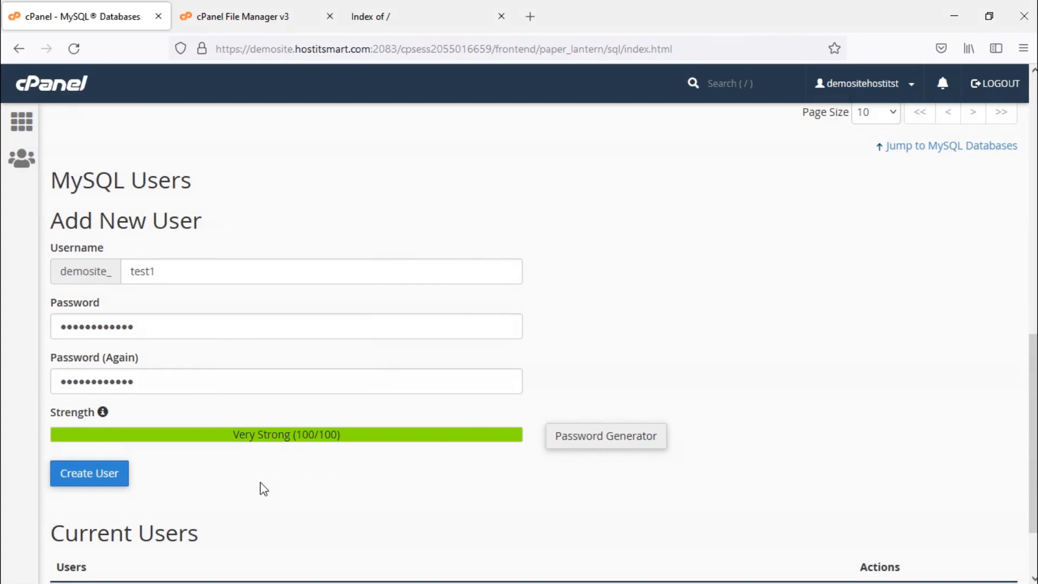
Create the MySQL user demosite_test1, dismiss the save-login prompt and go back to the databases page.
click(88, 472)
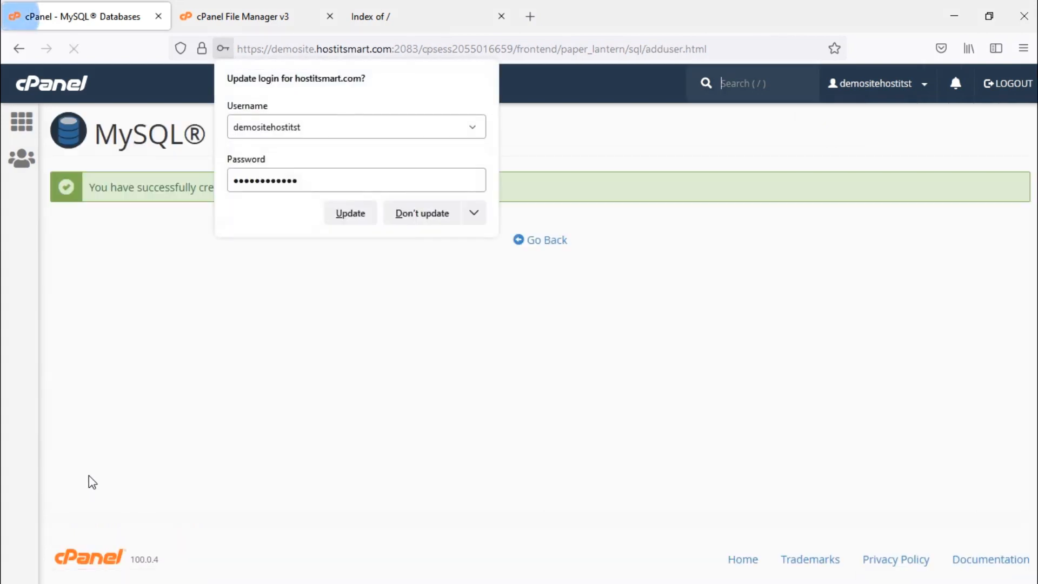
click(420, 213)
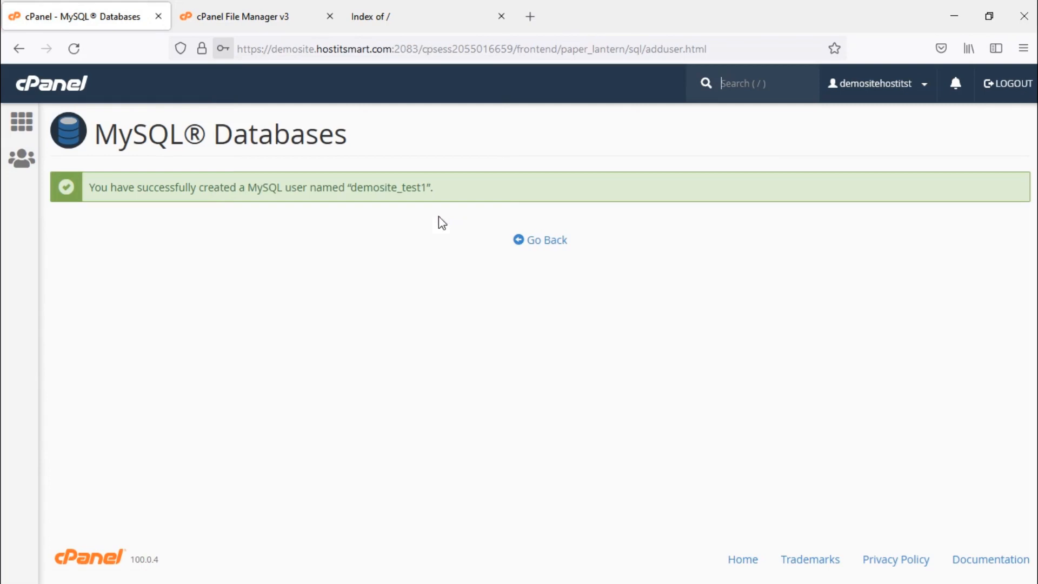
click(539, 240)
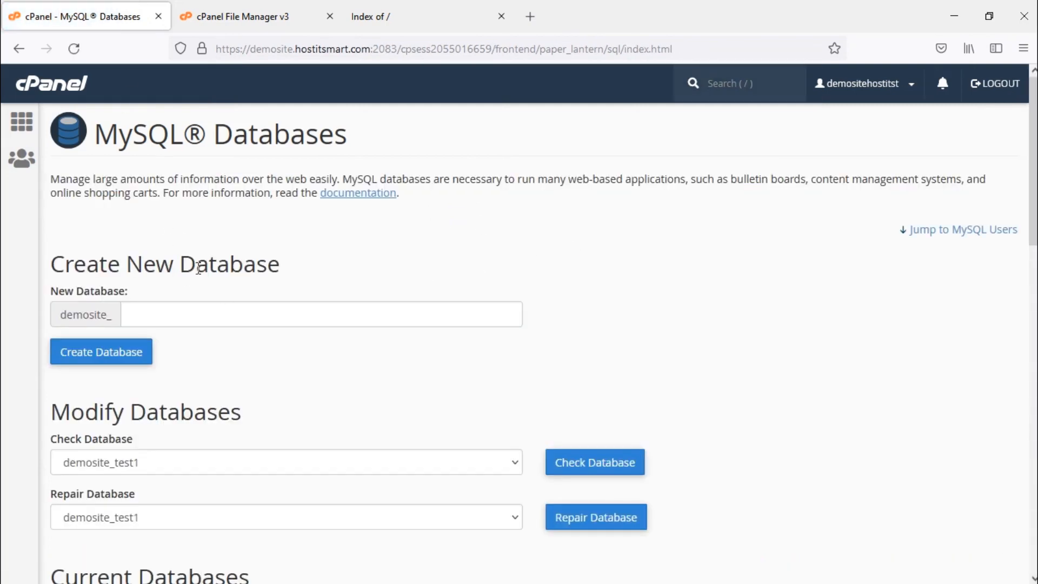
Add user demosite_test1 to database demosite_test1 with ALL PRIVILEGES and save the changes.
scroll(down, 3)
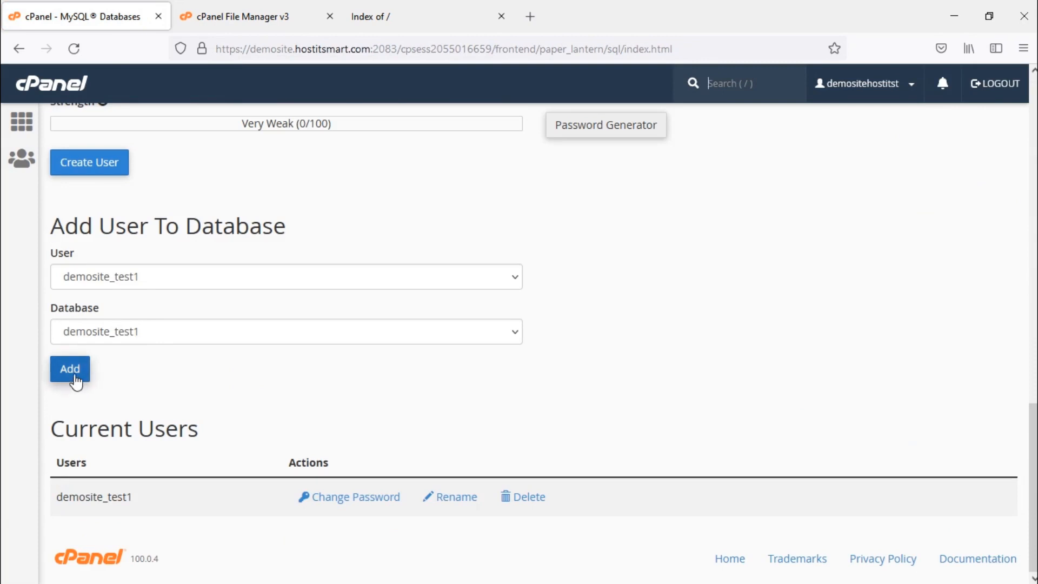
click(69, 369)
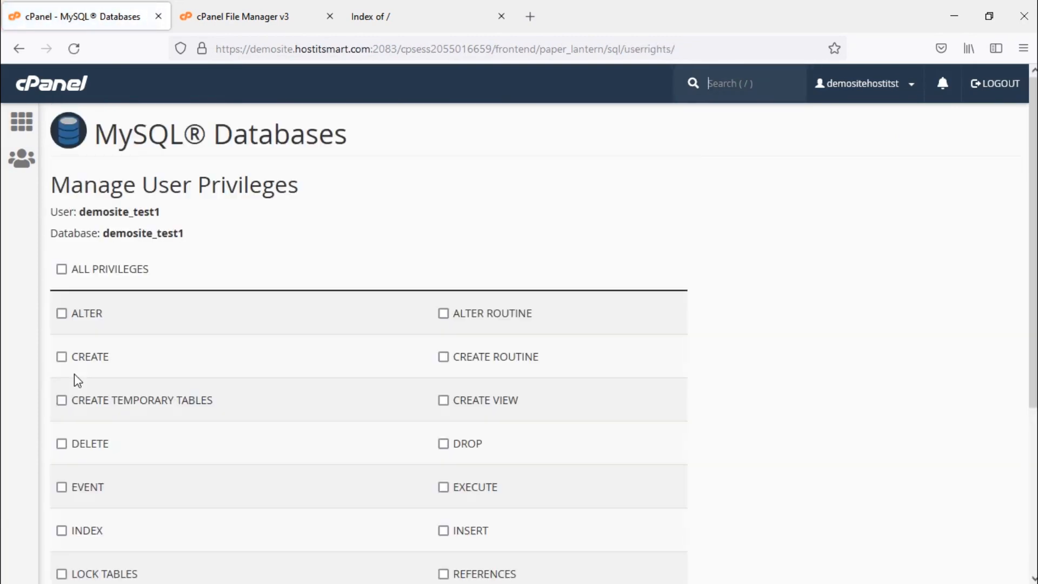
click(60, 269)
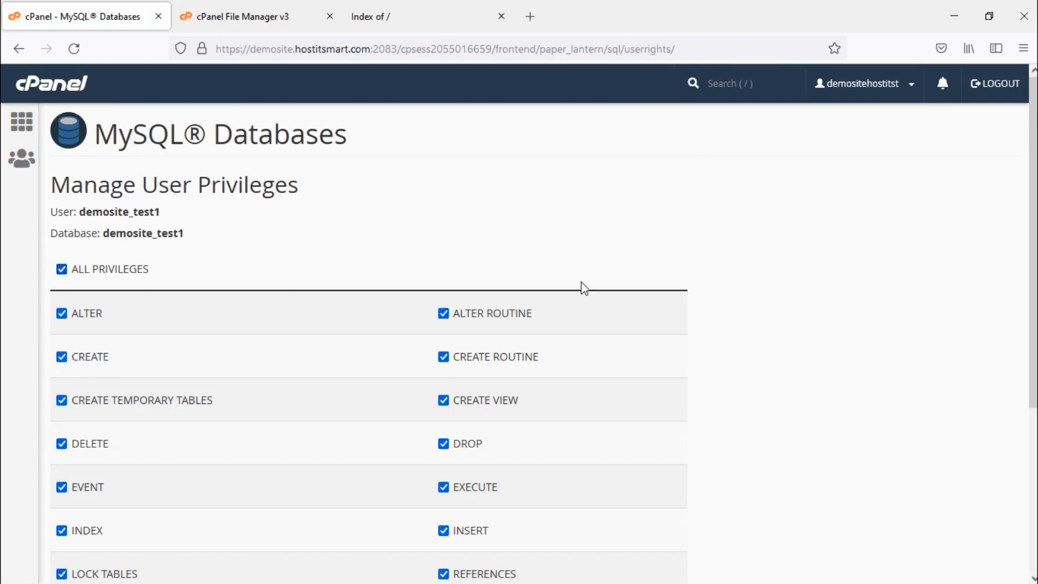
scroll(down, 3)
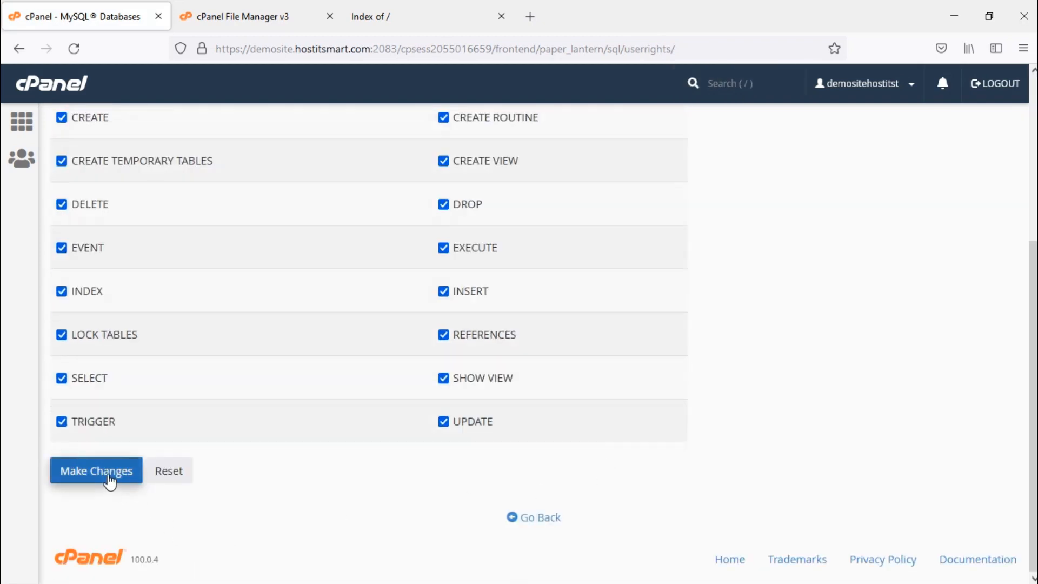
click(96, 471)
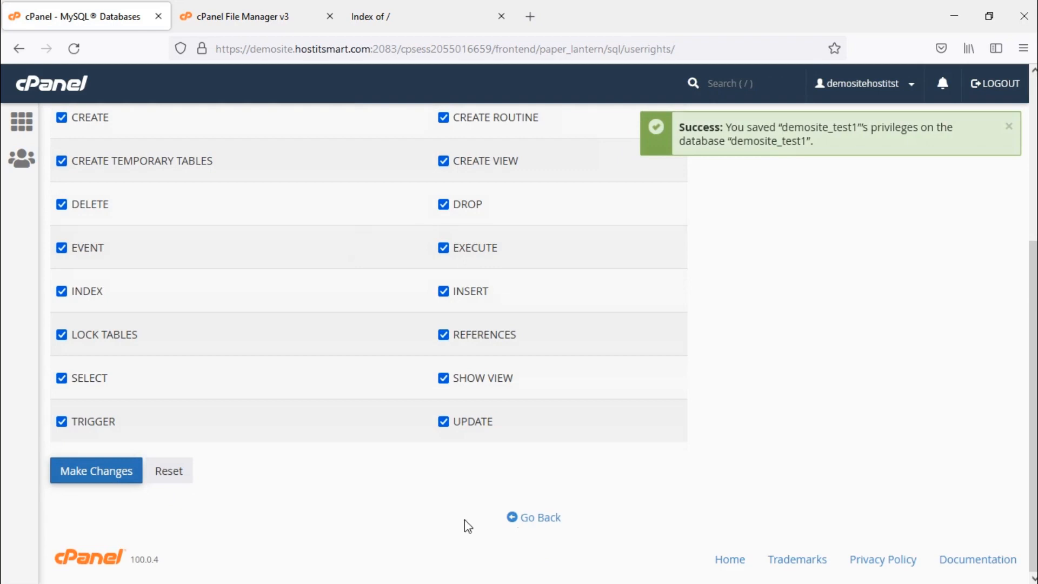
mouse_move(533, 517)
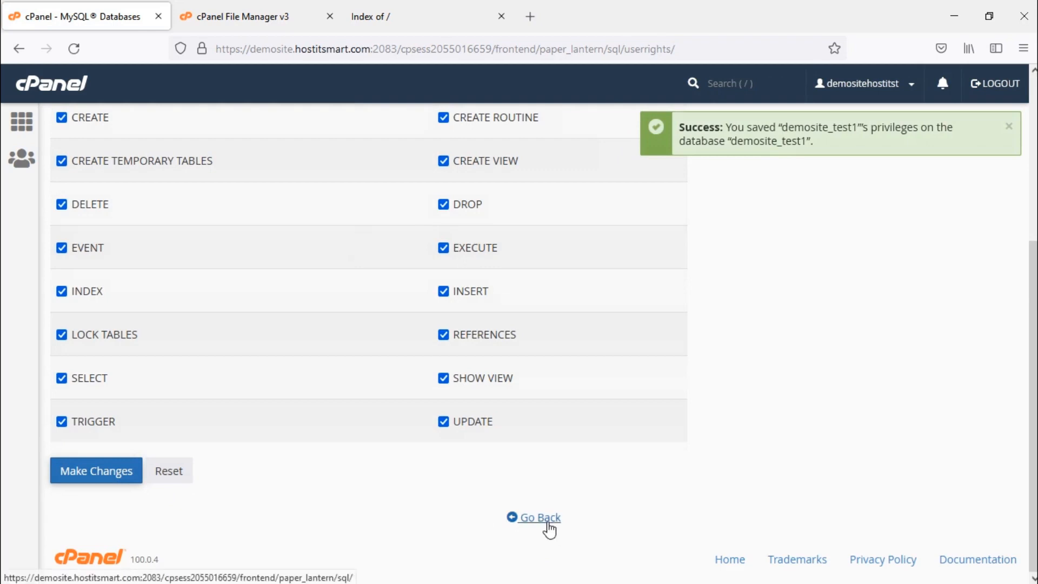
click(540, 517)
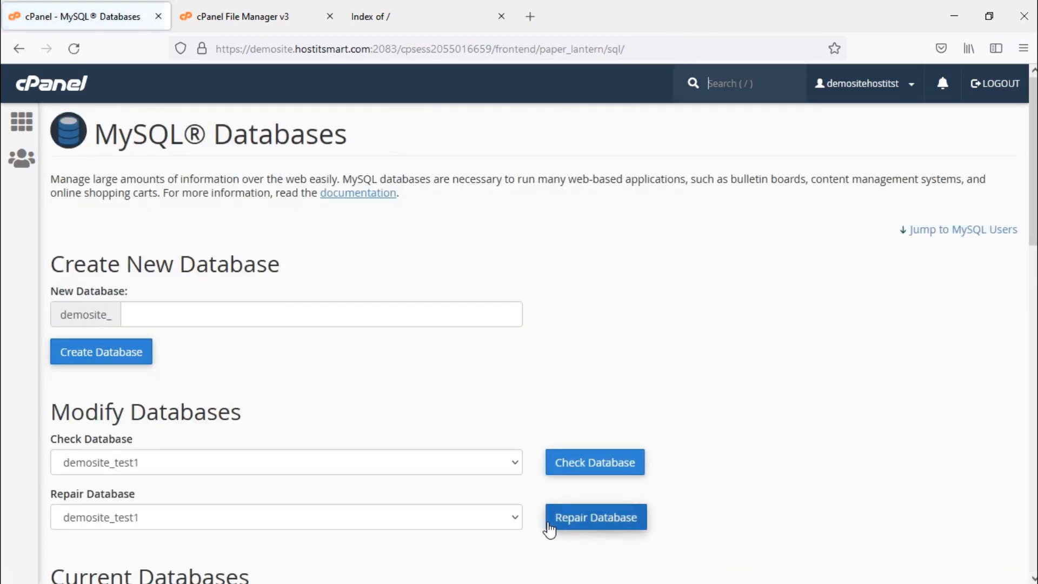
mouse_move(320, 480)
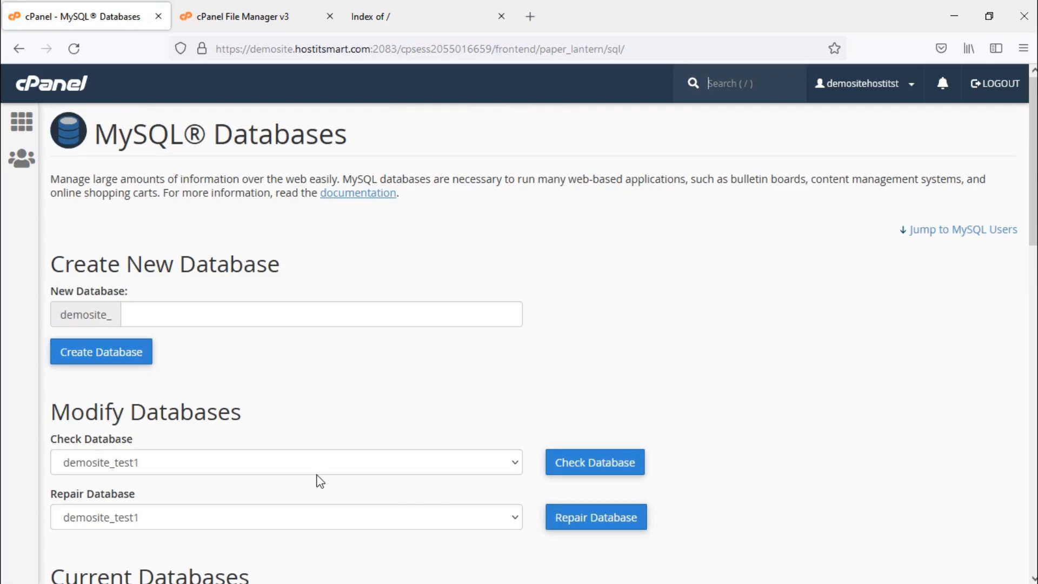
From the cPanel home dashboard, launch phpMyAdmin under the Databases section.
click(51, 84)
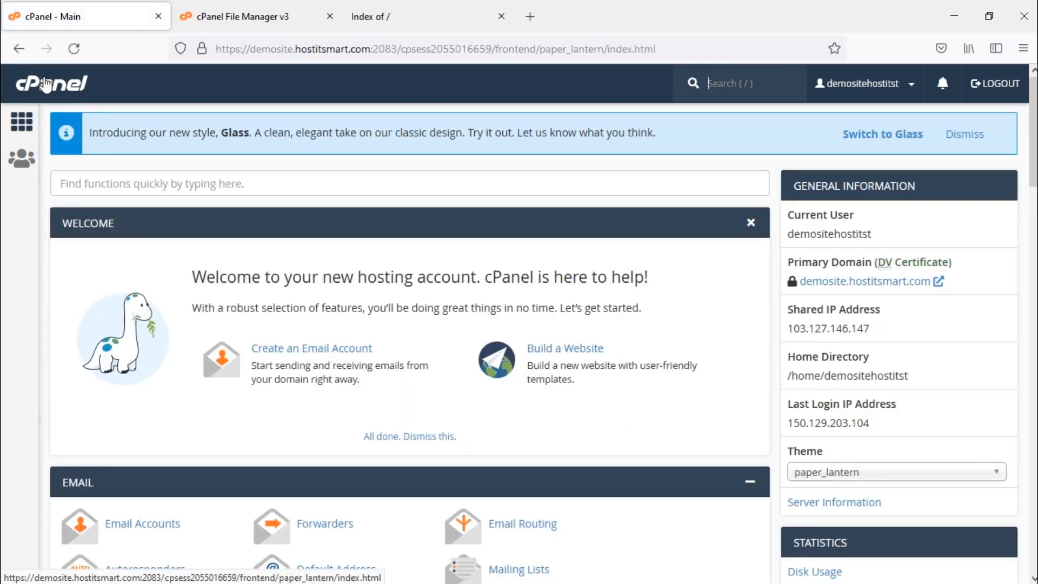
scroll(down, 3)
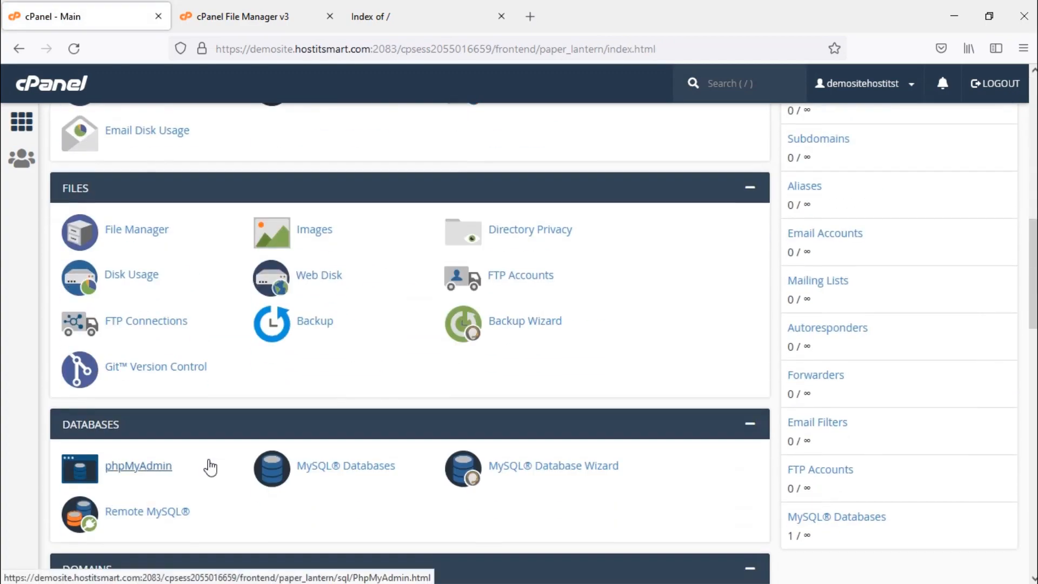
click(138, 465)
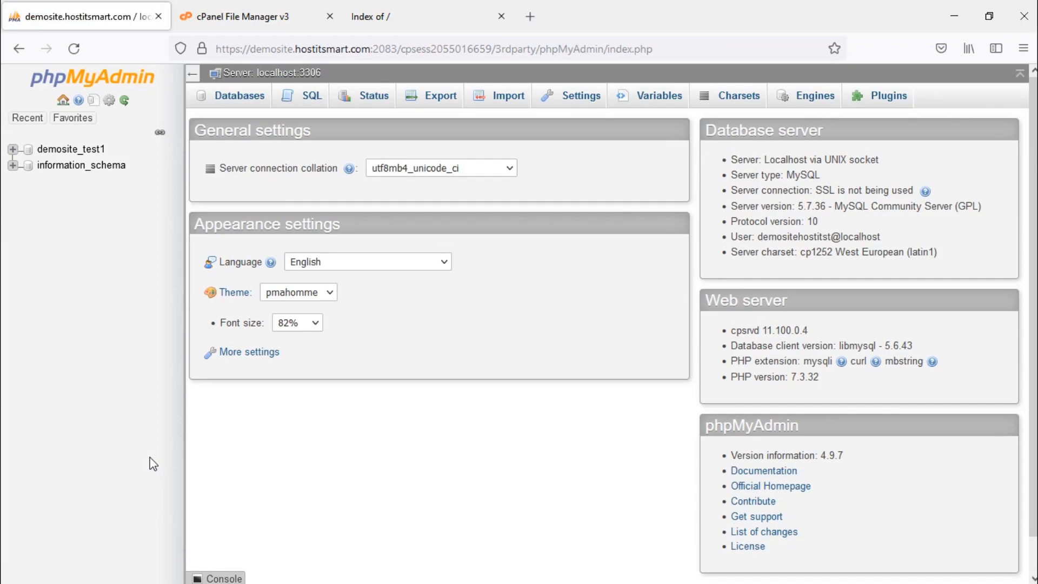
Import demosite_test.sql into the demosite_test1 database, running its 13 queries.
click(71, 149)
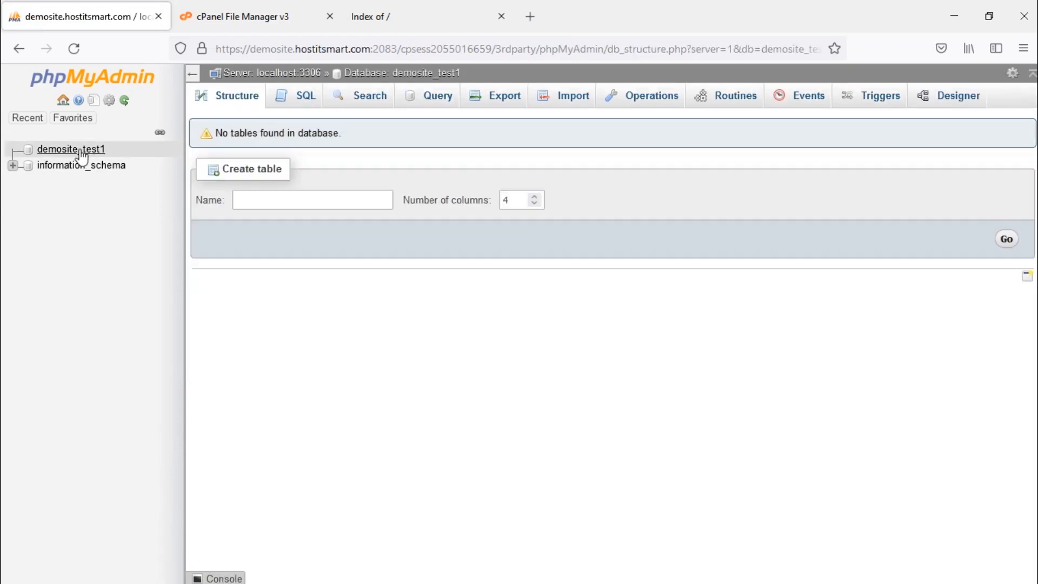
click(13, 149)
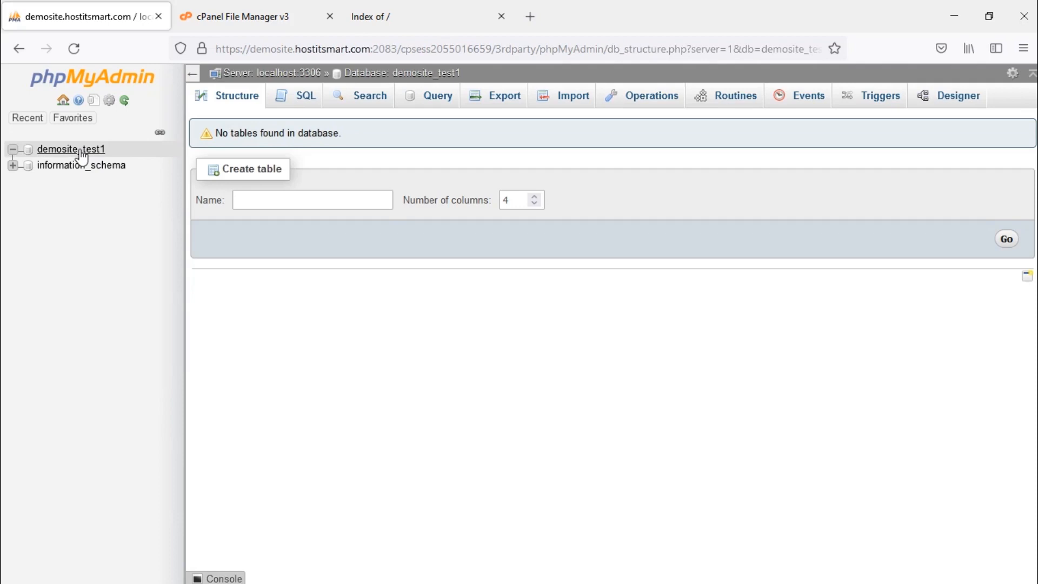
click(572, 95)
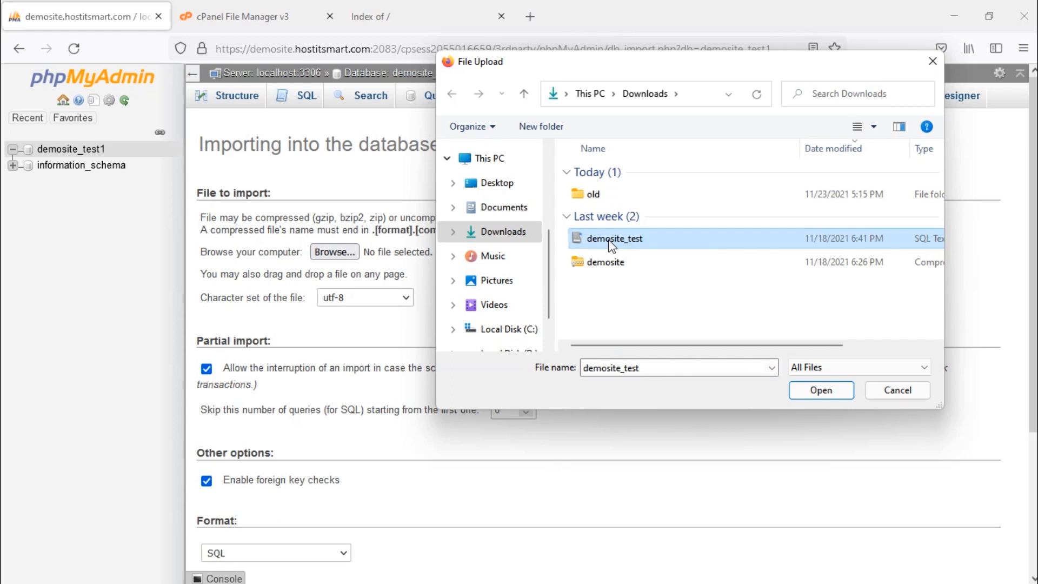
click(820, 391)
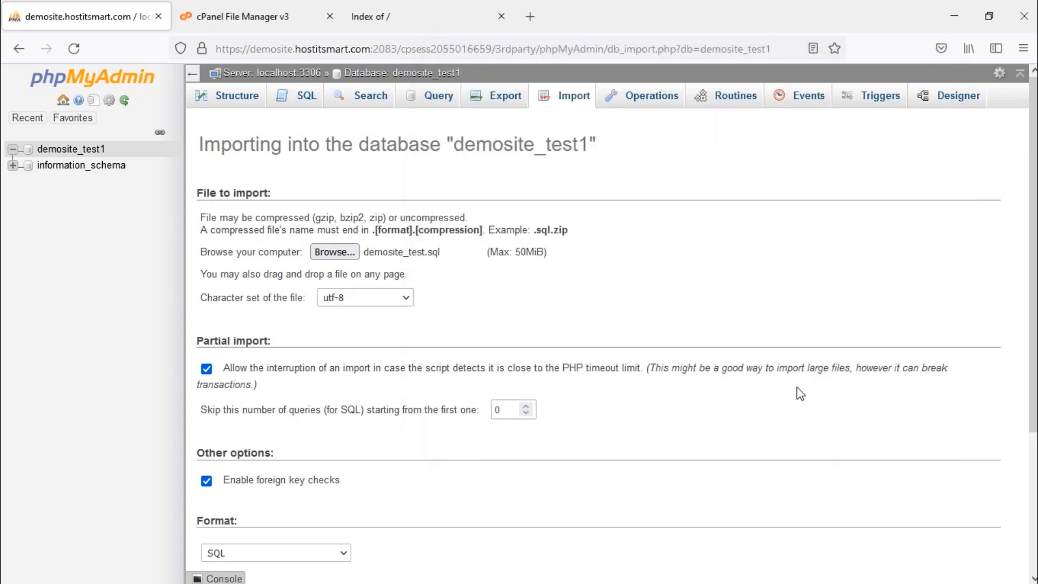
mouse_move(707, 397)
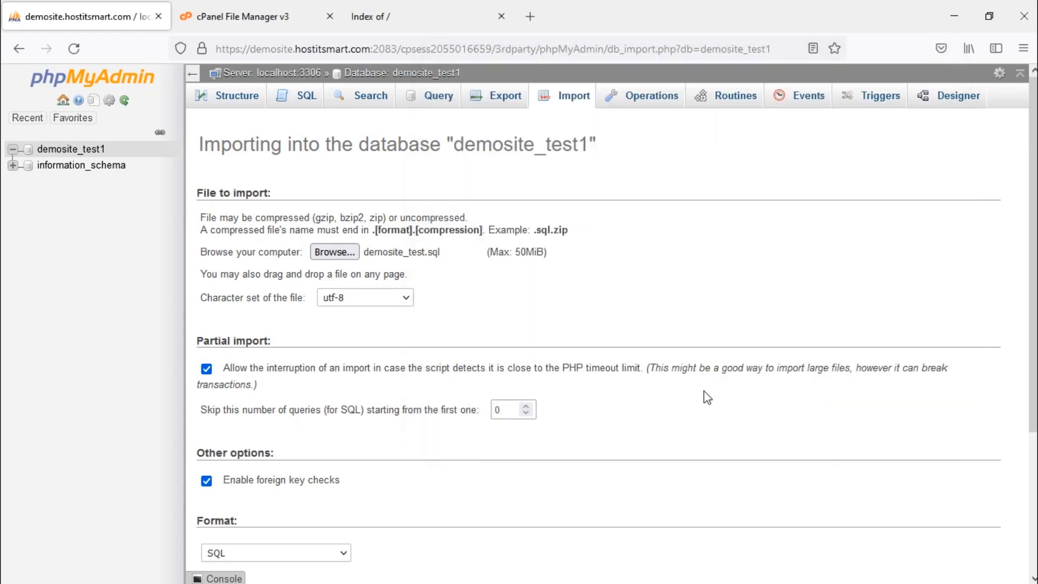
scroll(down, 3)
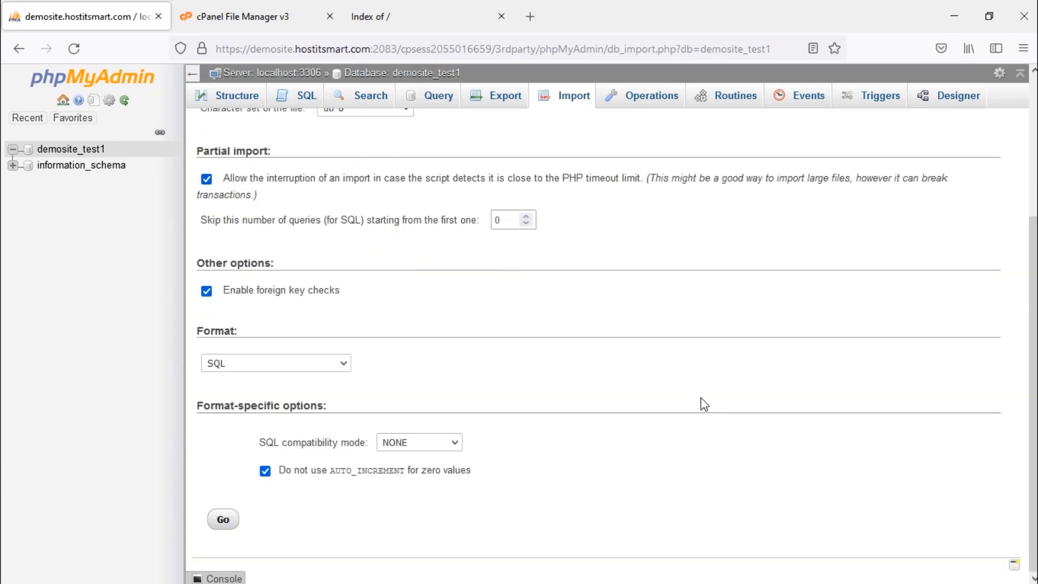
click(223, 519)
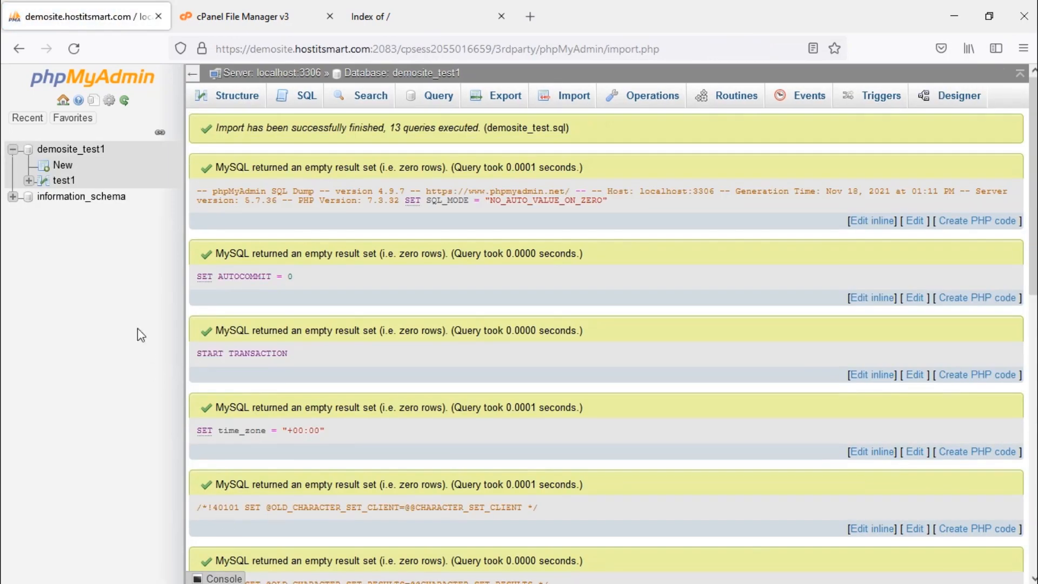
Check that the test1 table now exists, then switch to the 'Index of /' website tab.
click(71, 150)
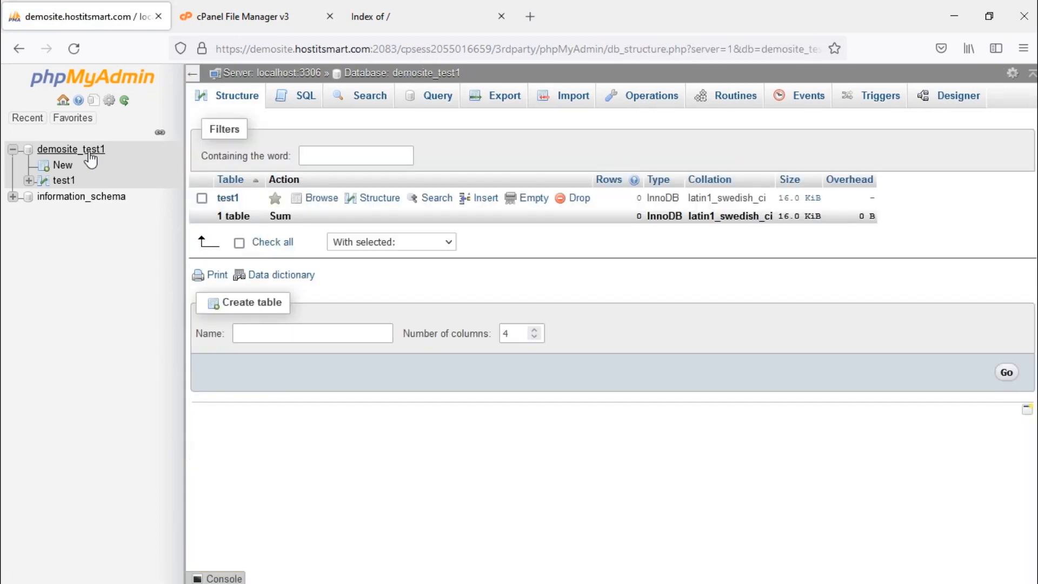
click(429, 16)
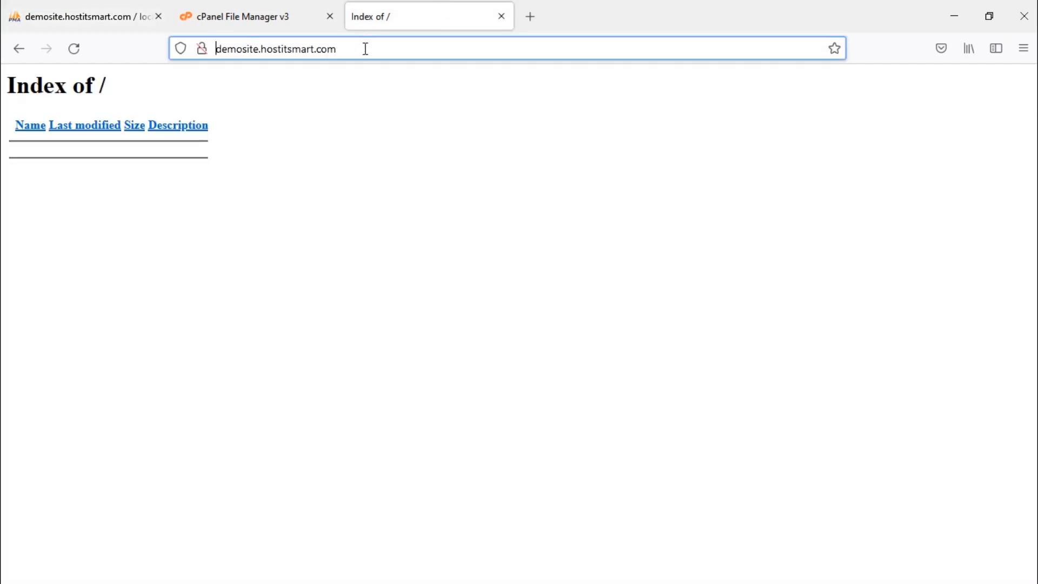